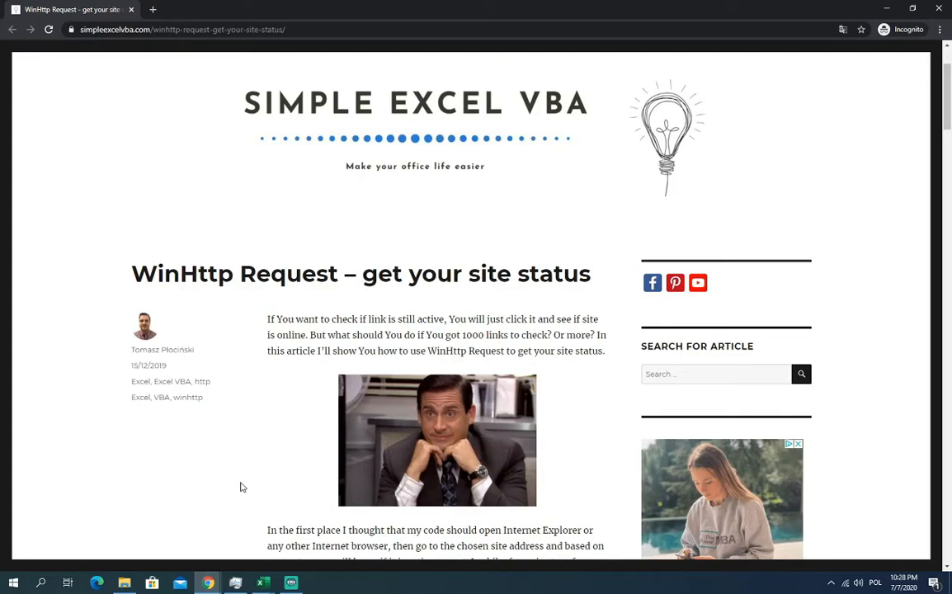
mouse_move(599, 299)
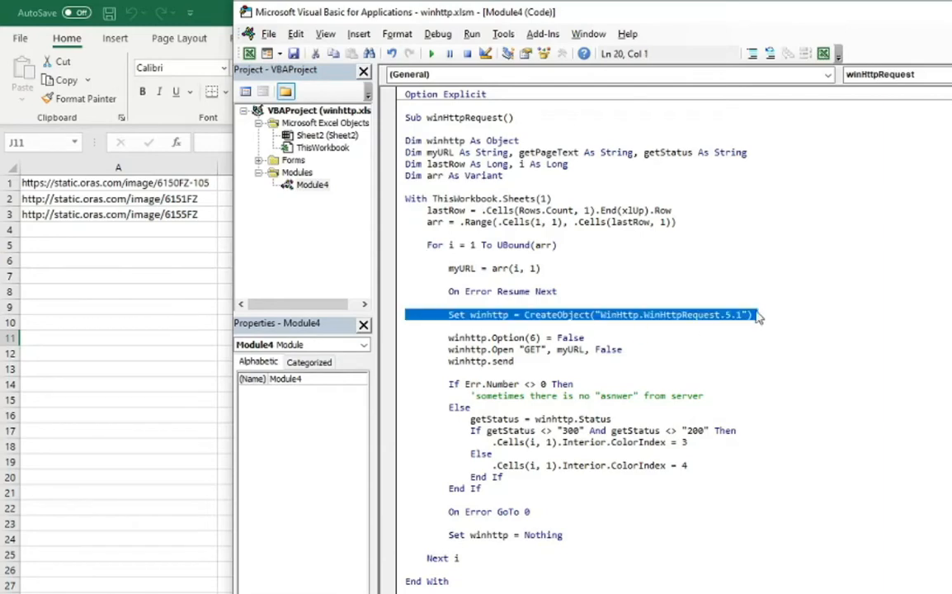
mouse_move(648, 257)
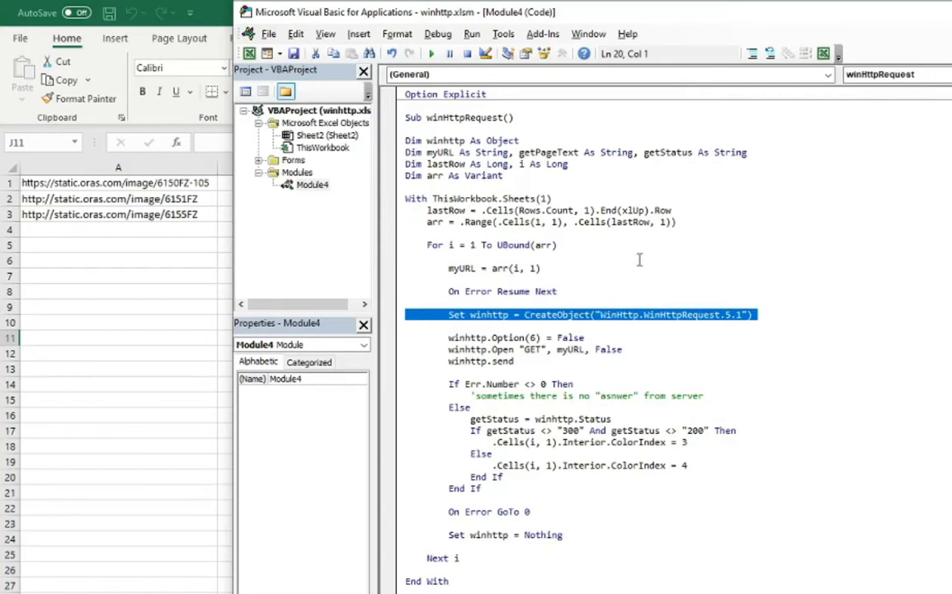
mouse_move(594, 271)
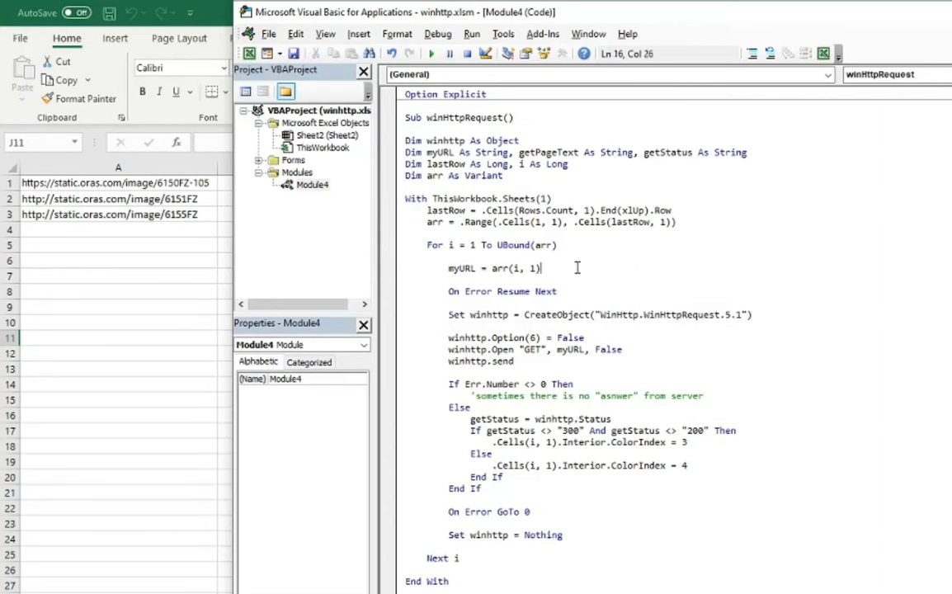
mouse_move(118, 261)
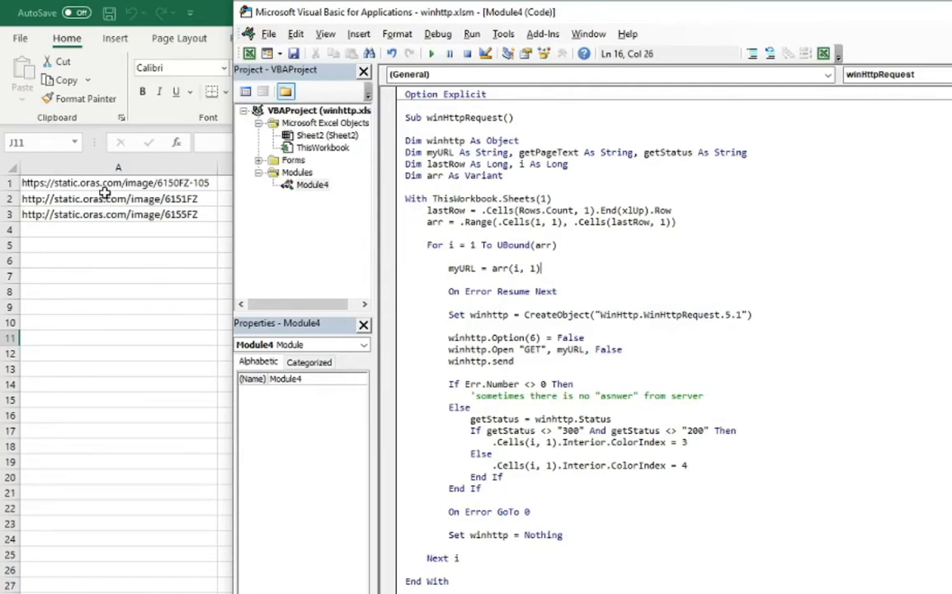
mouse_move(99, 175)
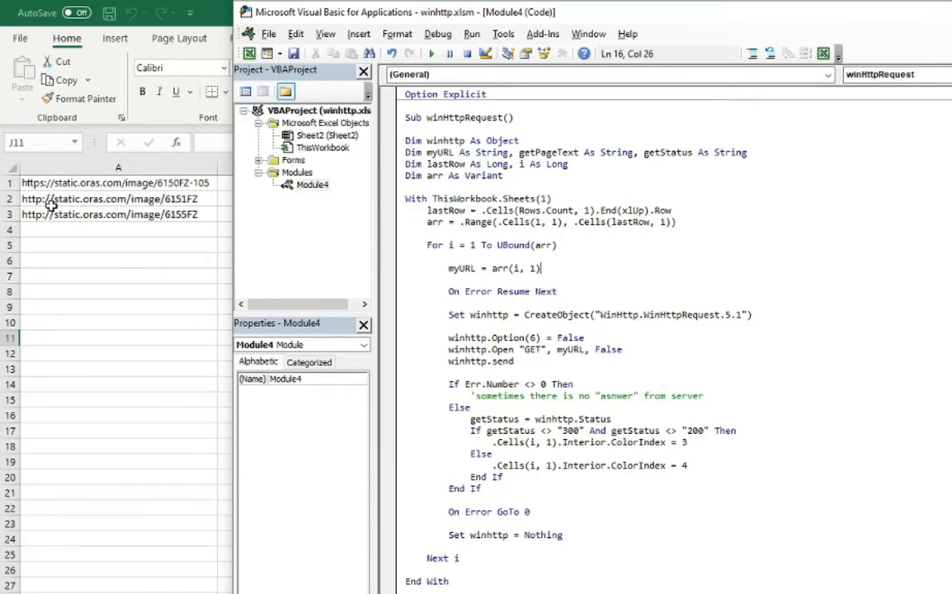
mouse_move(106, 223)
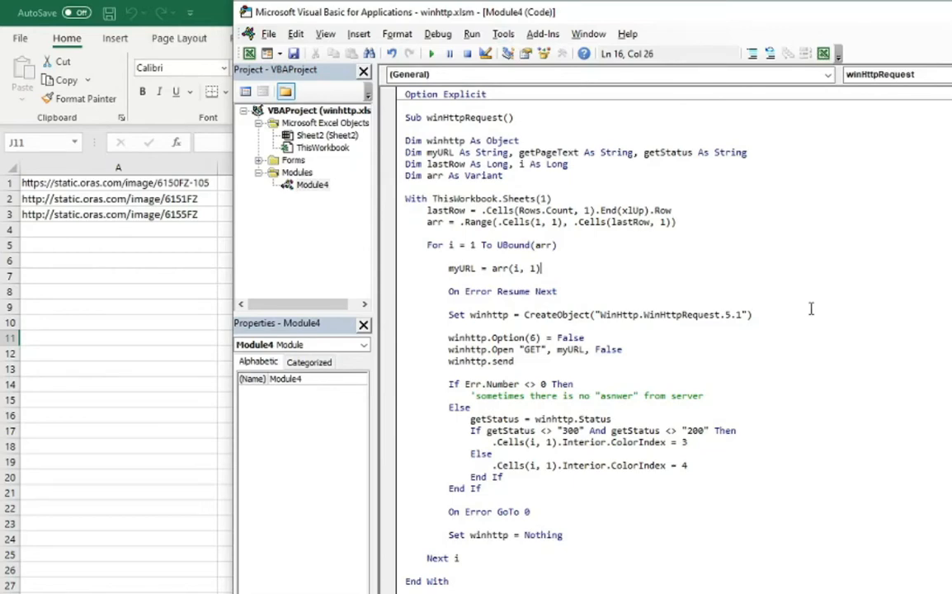
mouse_move(600, 297)
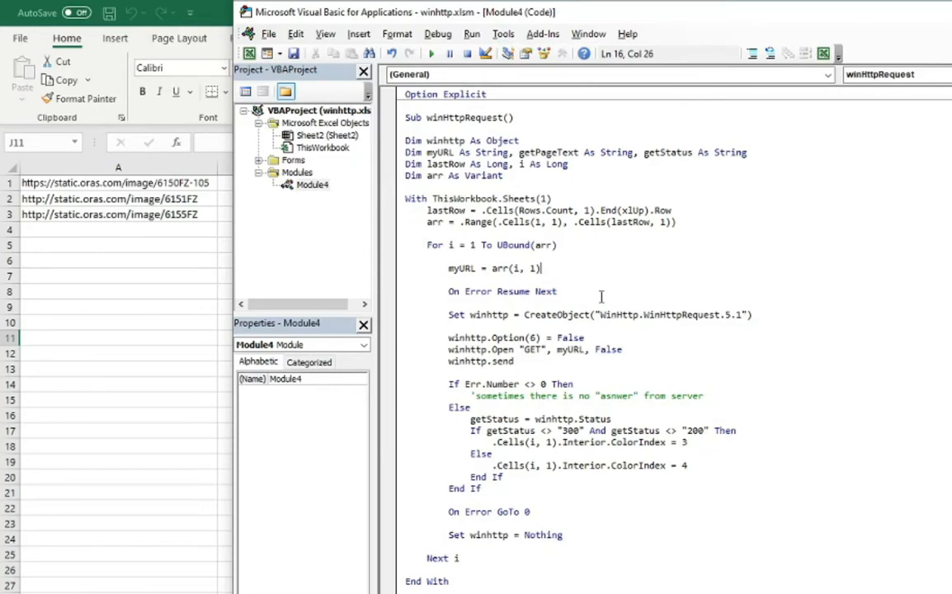
mouse_move(553, 287)
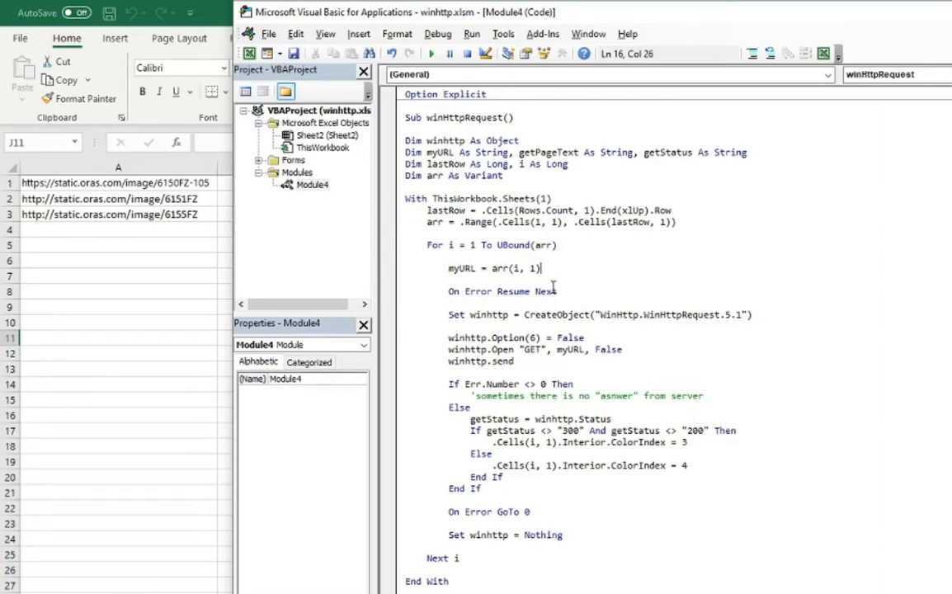
mouse_move(188, 218)
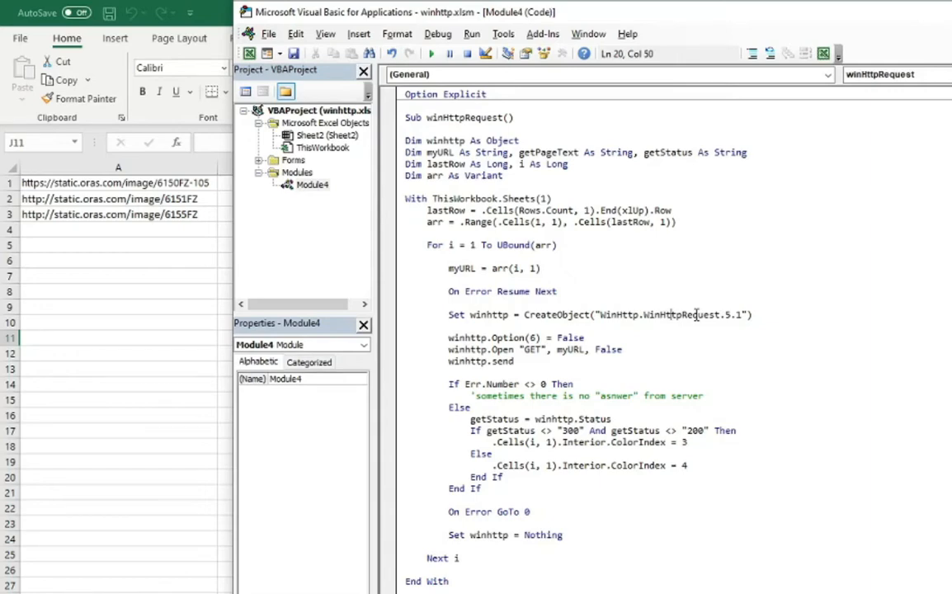
mouse_move(658, 327)
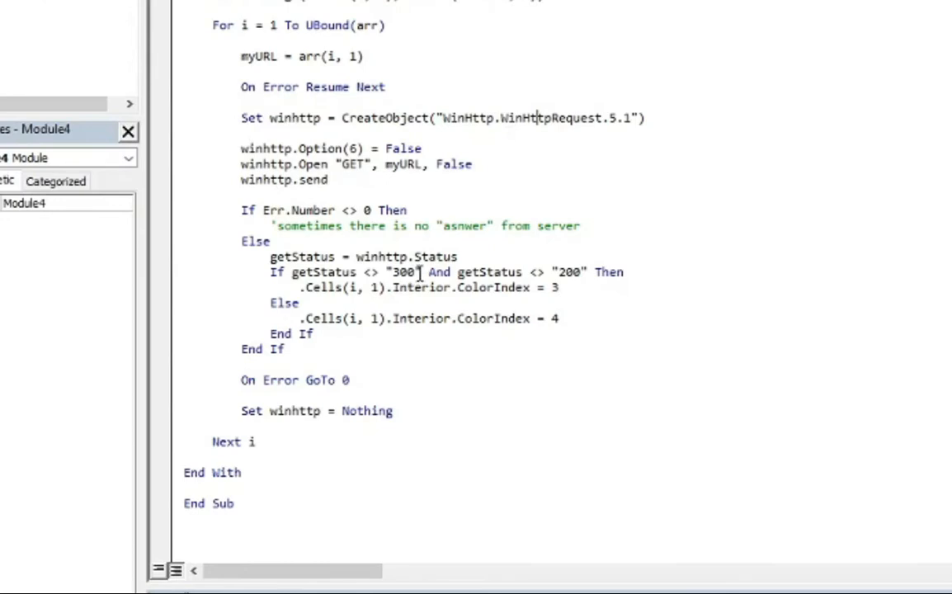
Step the winHttpRequest macro into its loop, pausing at the WinHttp option-setting line
double_click(403, 273)
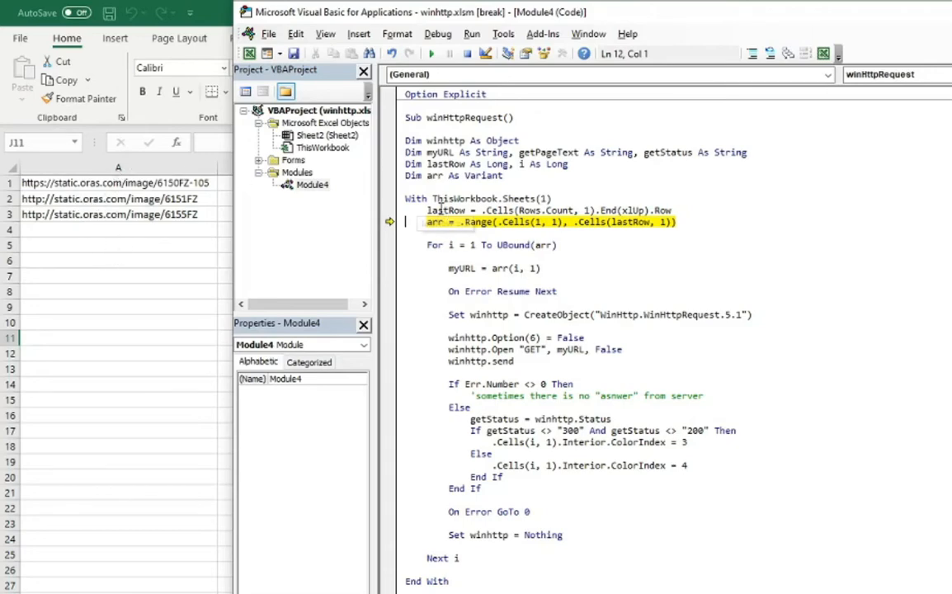
key("F8")
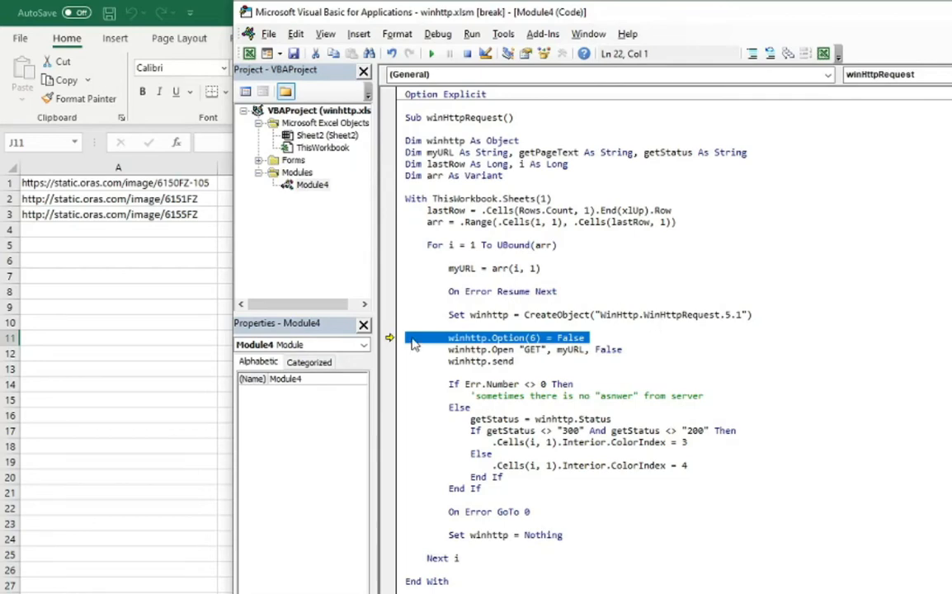
mouse_move(651, 349)
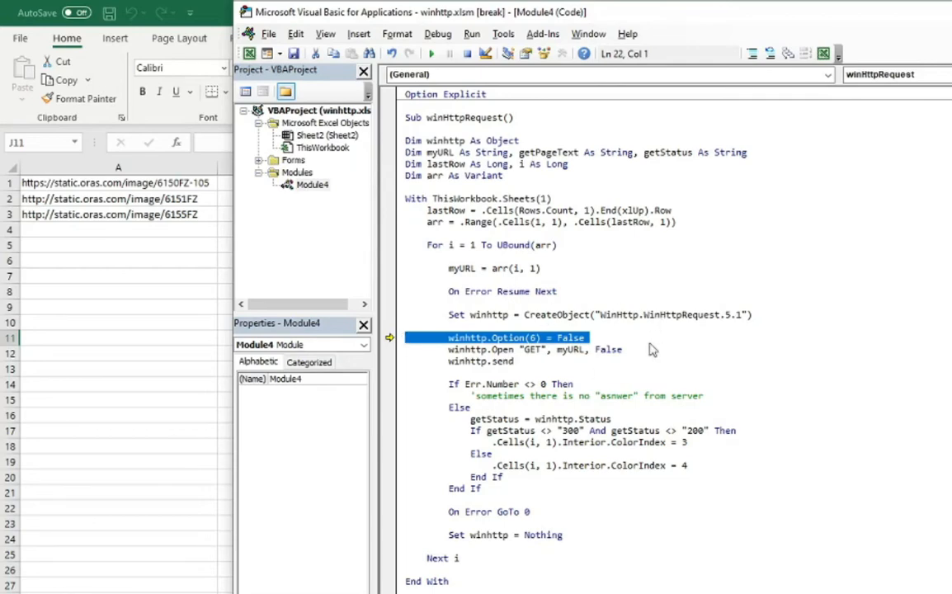
mouse_move(600, 347)
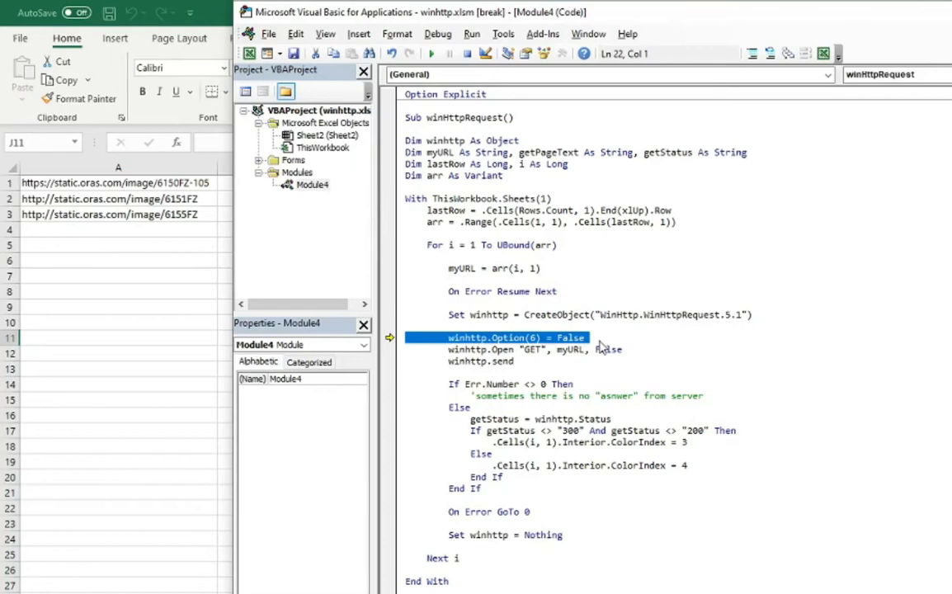
mouse_move(634, 325)
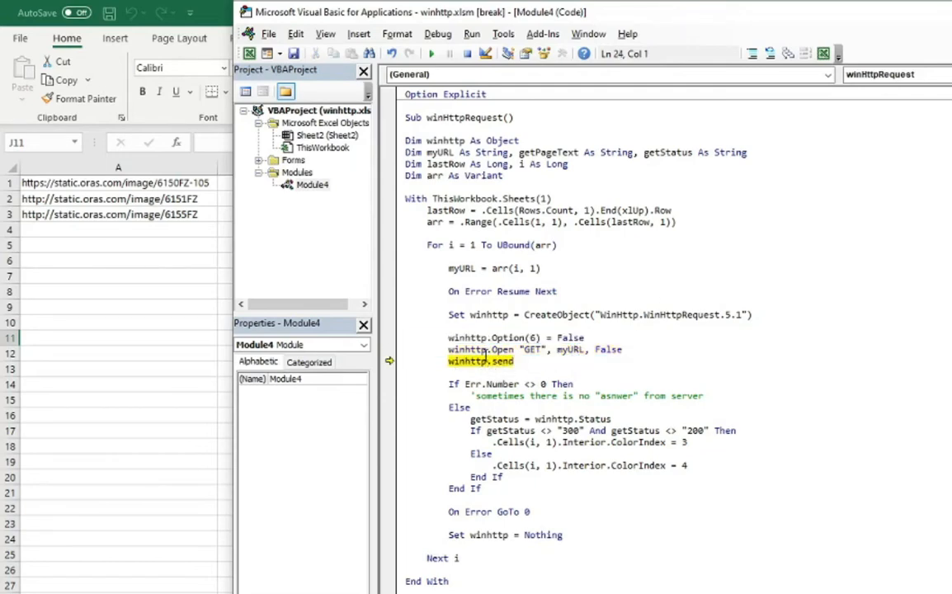
Send the first URL's request and read its status, pausing at the status-check condition
key("F8")
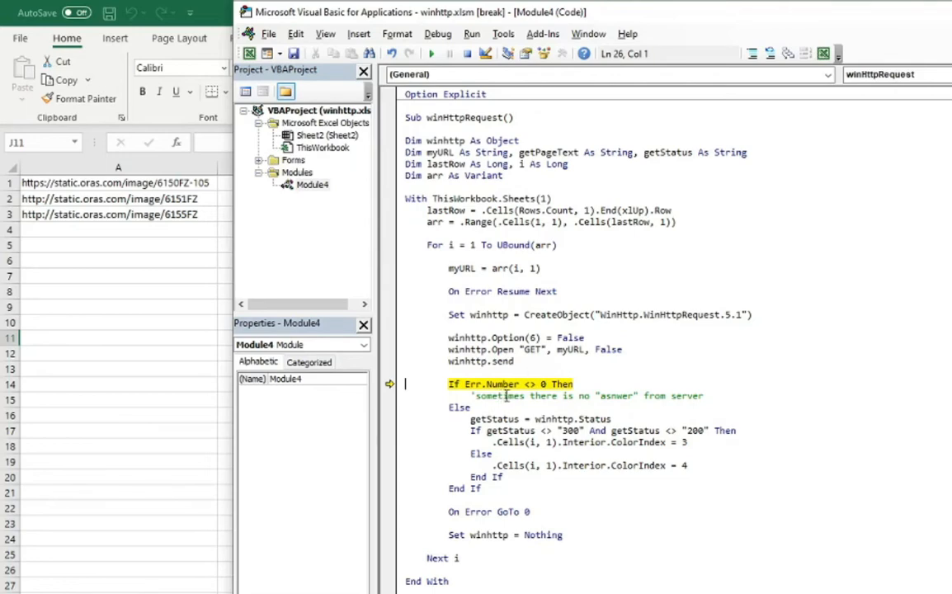
left_click(609, 386)
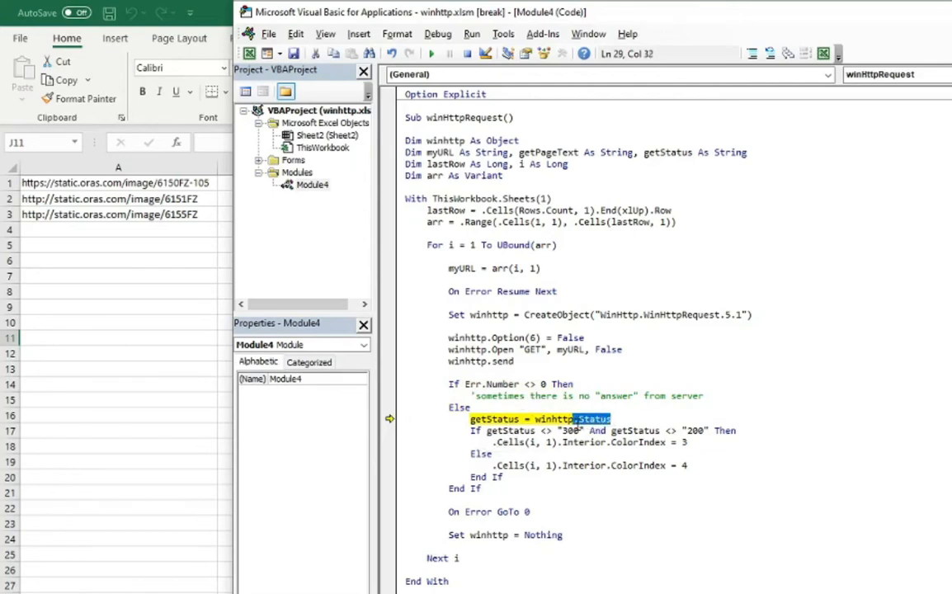
left_click(553, 419)
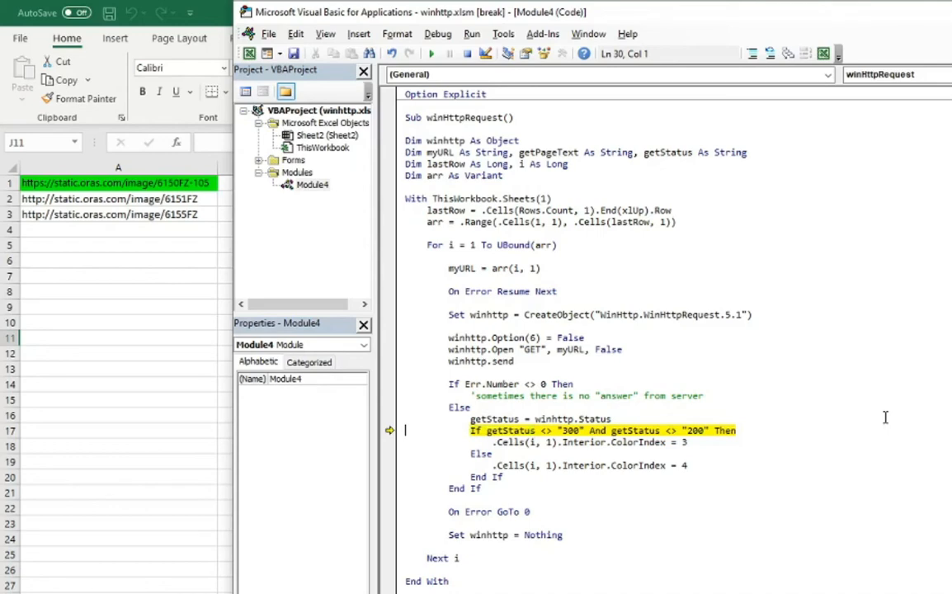
Step through rows 2 and 3 and let the macro finish, colouring A2 and A3 red
key("F8")
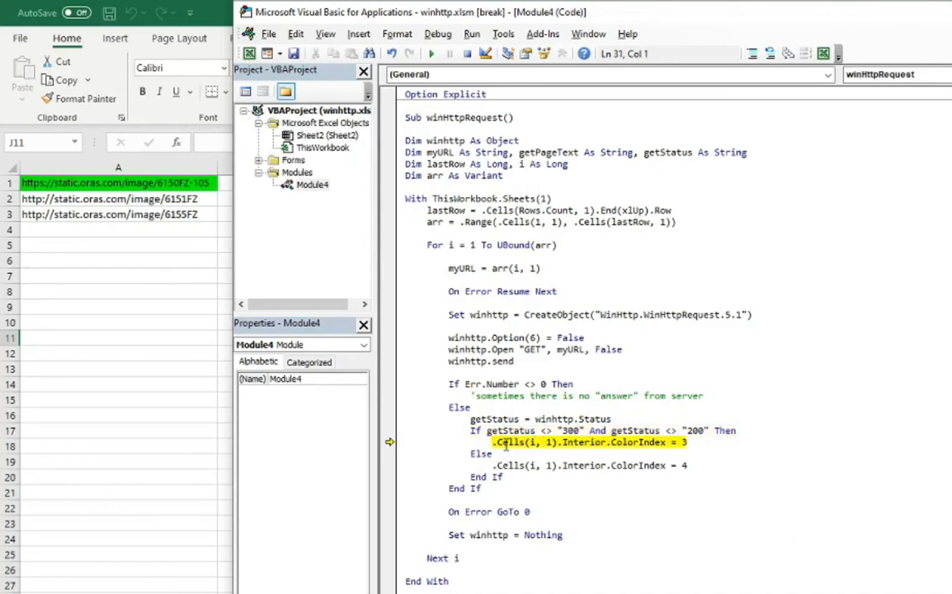
left_click(405, 442)
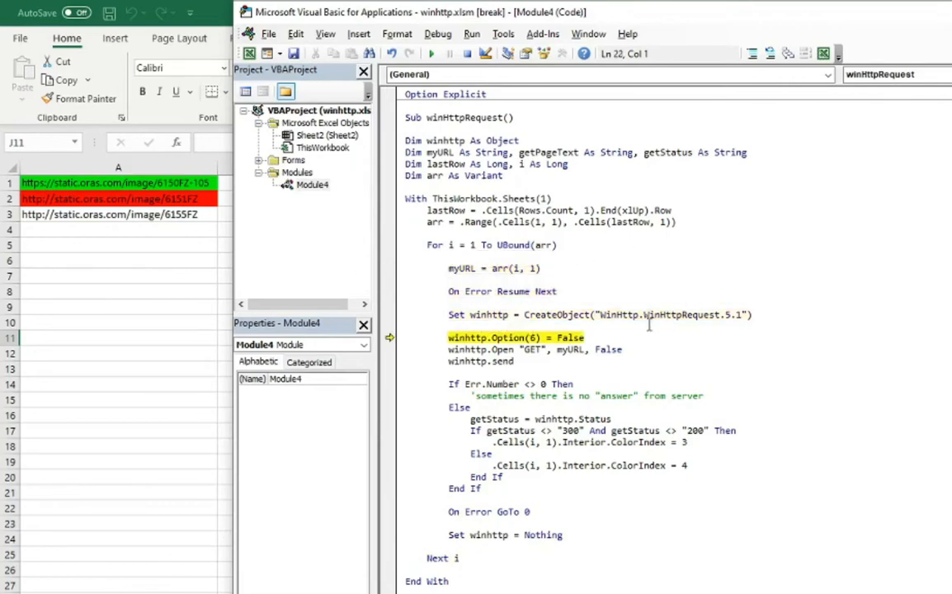
key("F8")
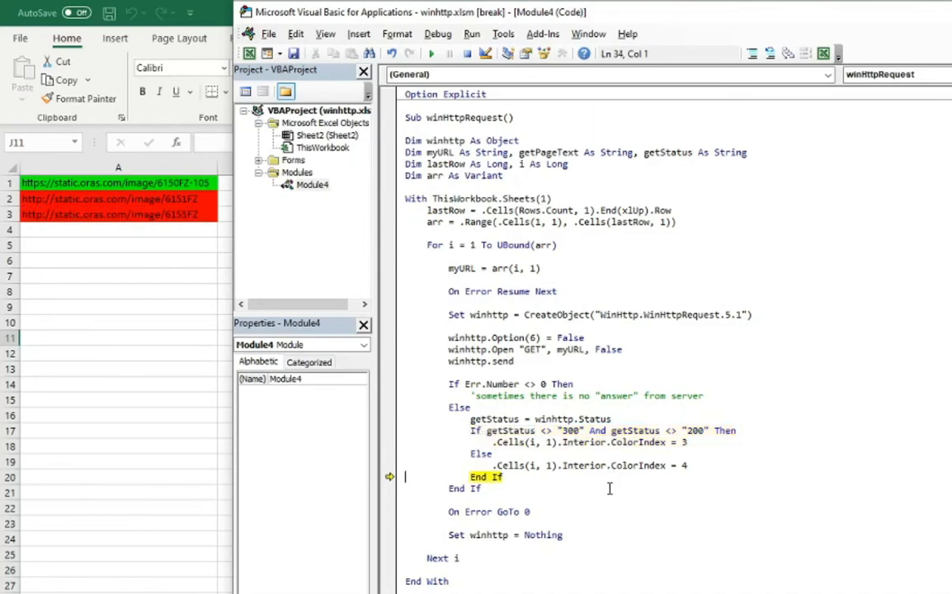
key("F8")
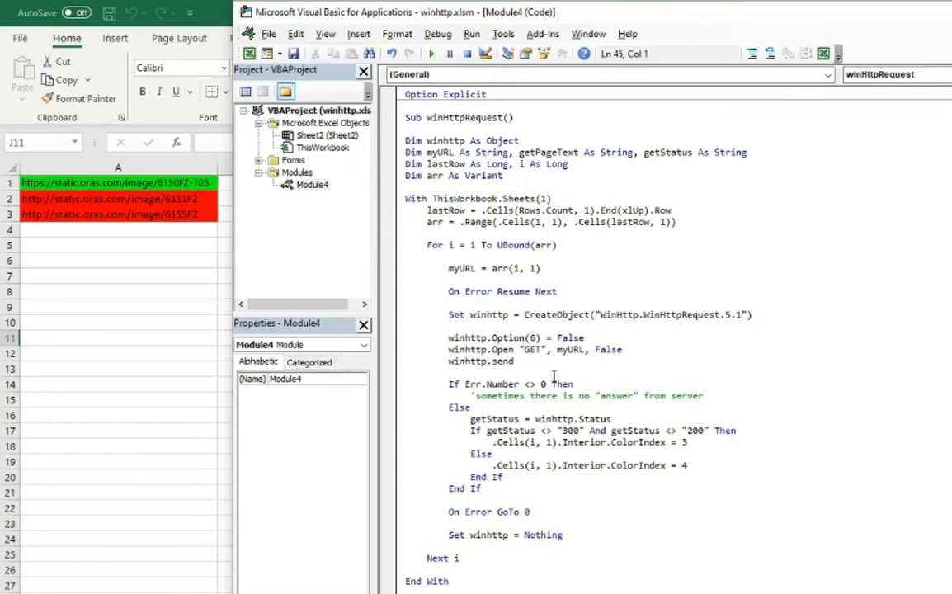
mouse_move(521, 369)
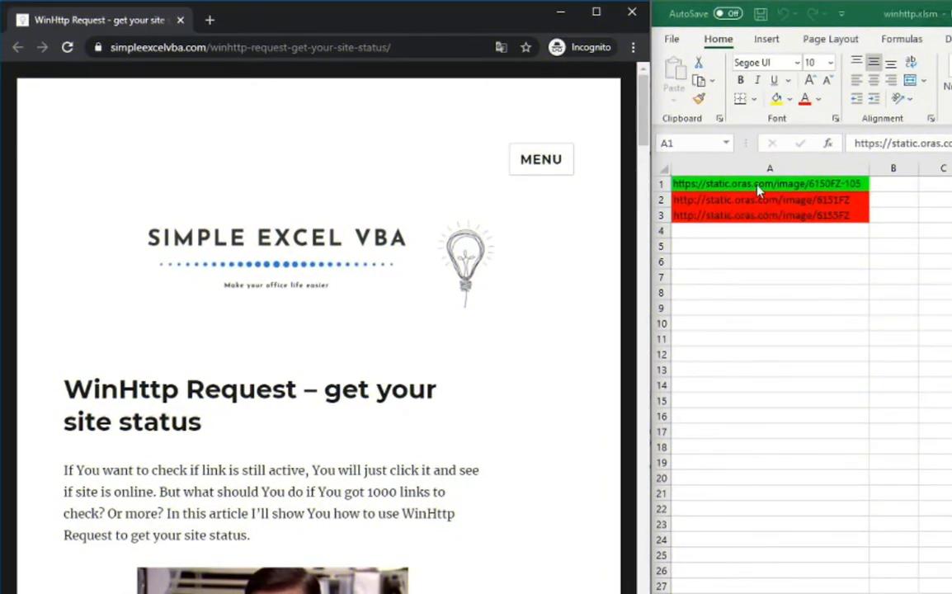
mouse_move(208, 19)
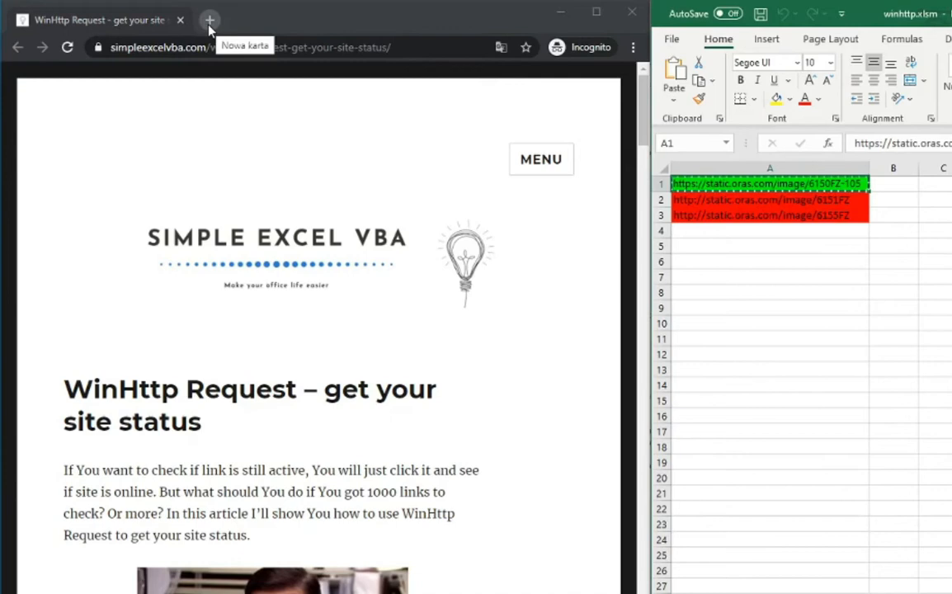
Load the A1 URL's 6150FZ-105 faucet image in a new Chrome tab
left_click(210, 20)
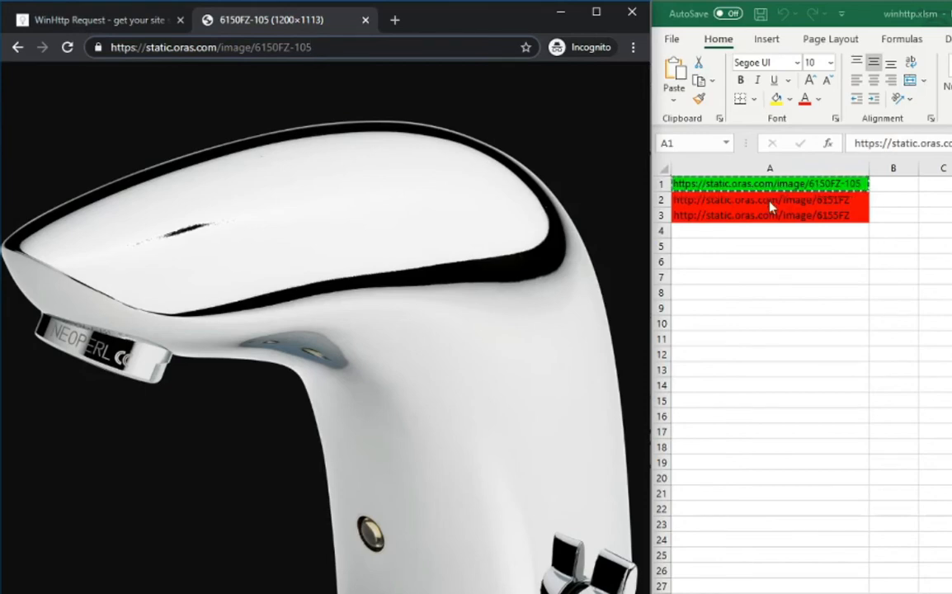
left_click(769, 200)
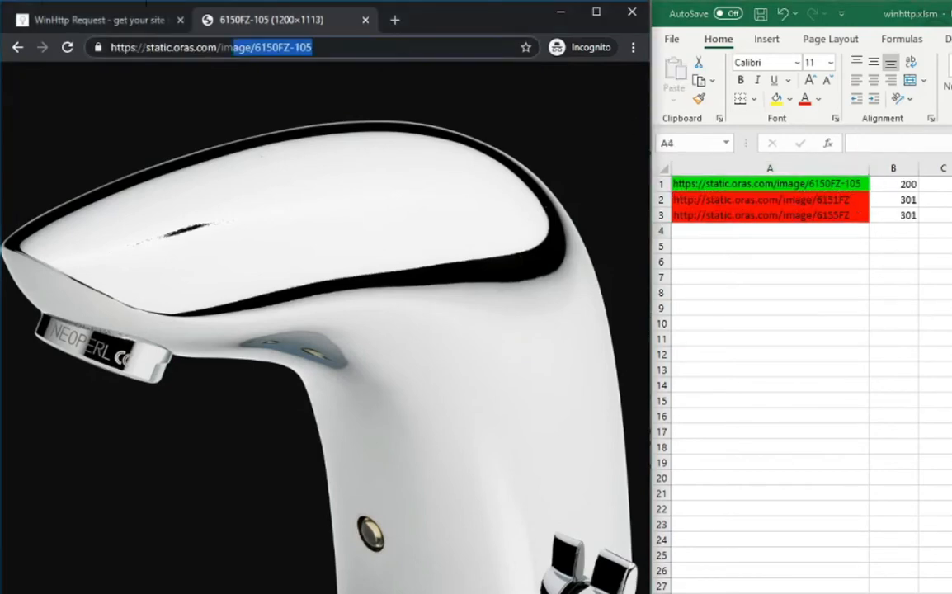
Load the red-row URLs from A2 and A3 in Chrome, ending on the 6155FZ faucet image
left_click(767, 199)
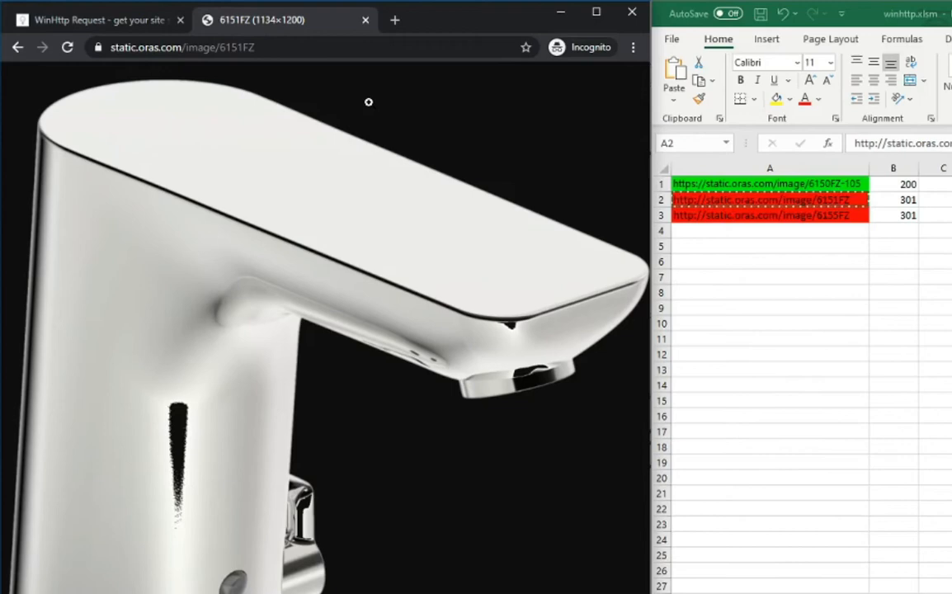
mouse_move(522, 379)
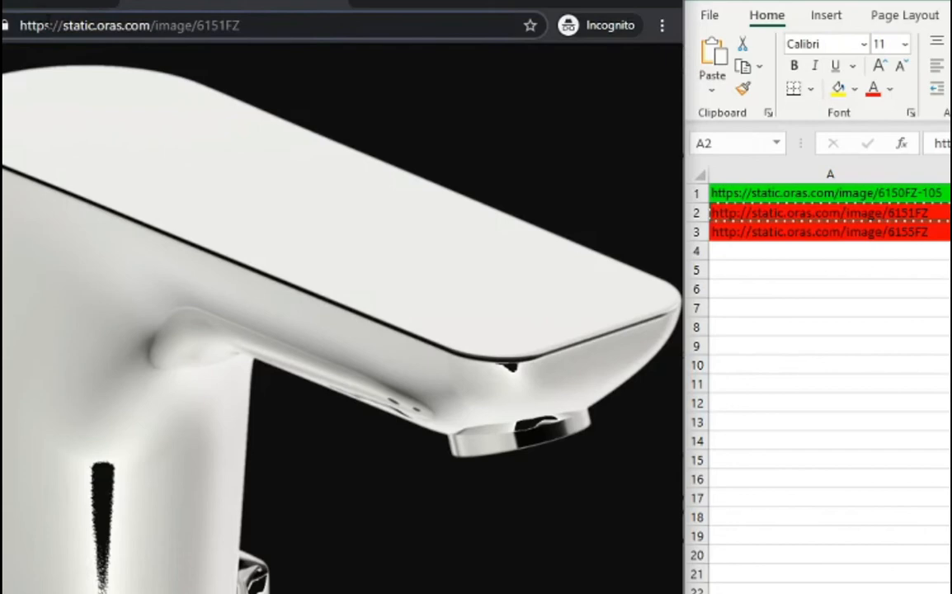
mouse_move(267, 179)
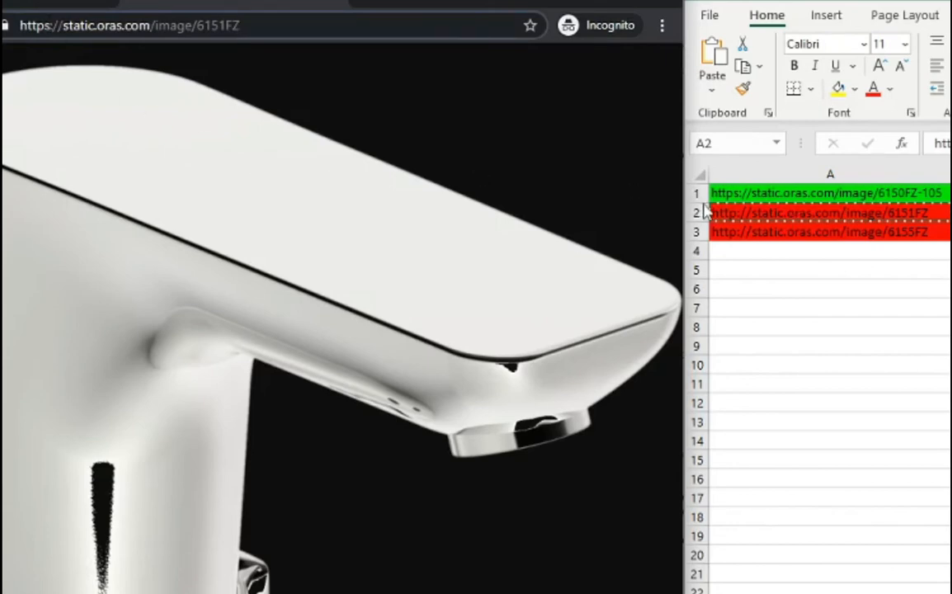
mouse_move(798, 222)
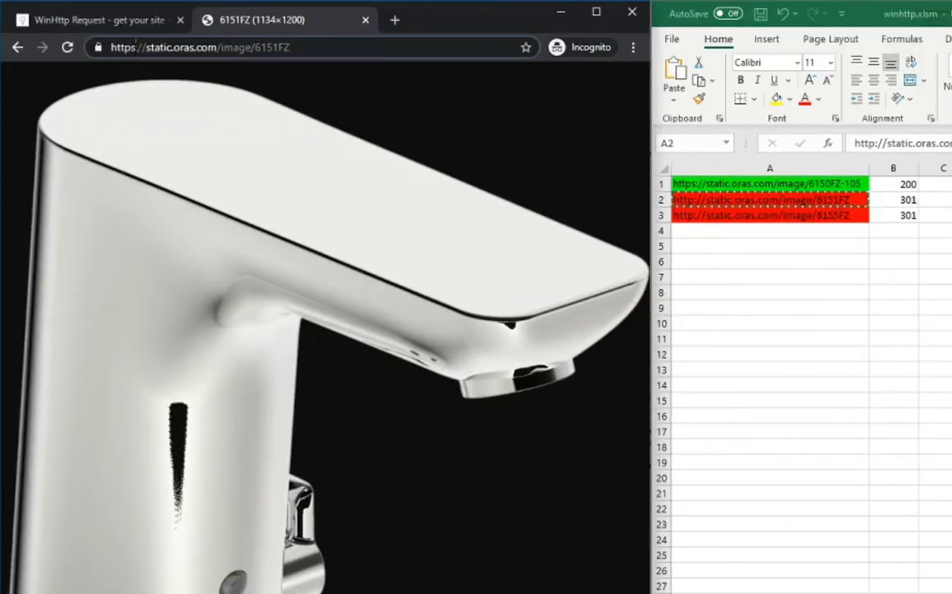
mouse_move(200, 115)
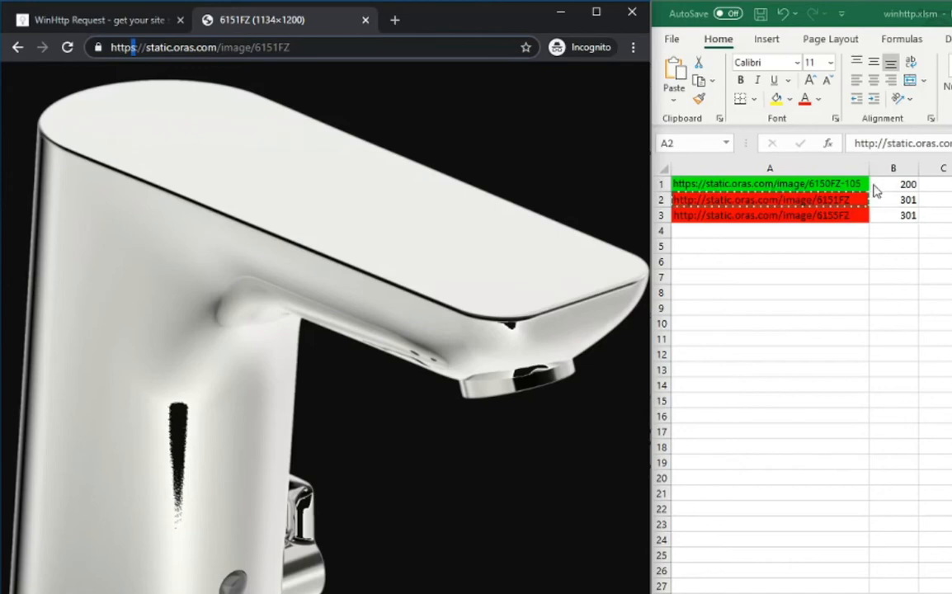
mouse_move(894, 211)
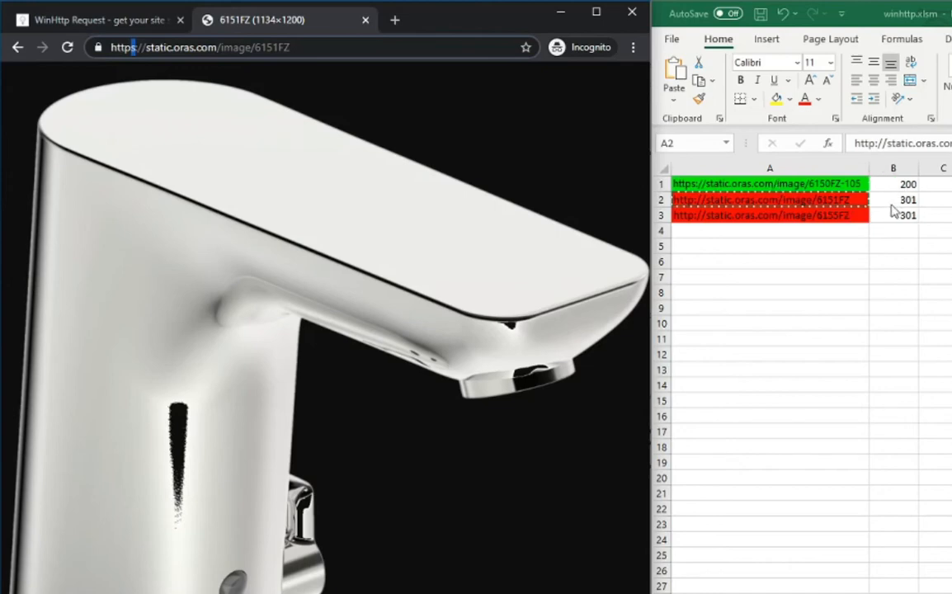
mouse_move(861, 208)
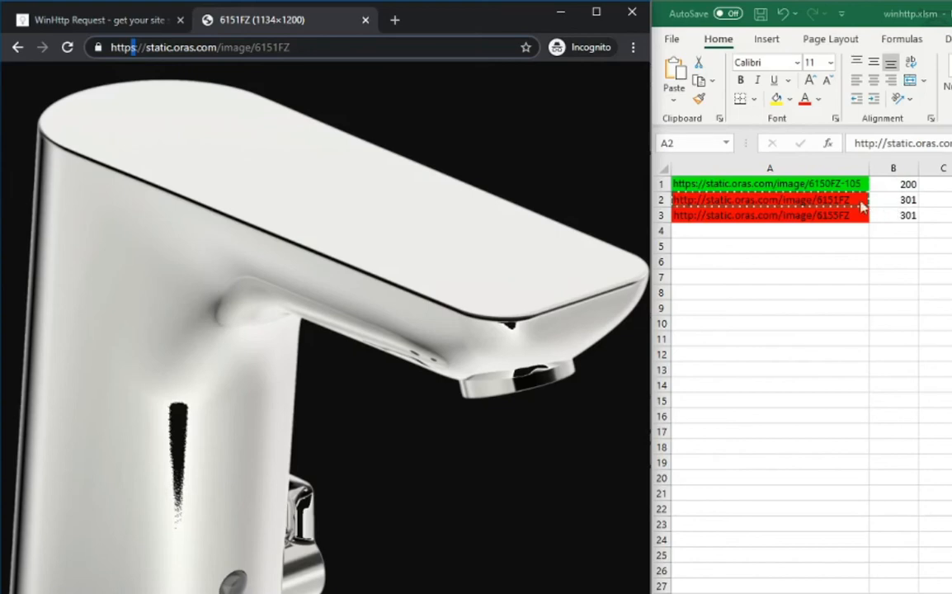
mouse_move(472, 163)
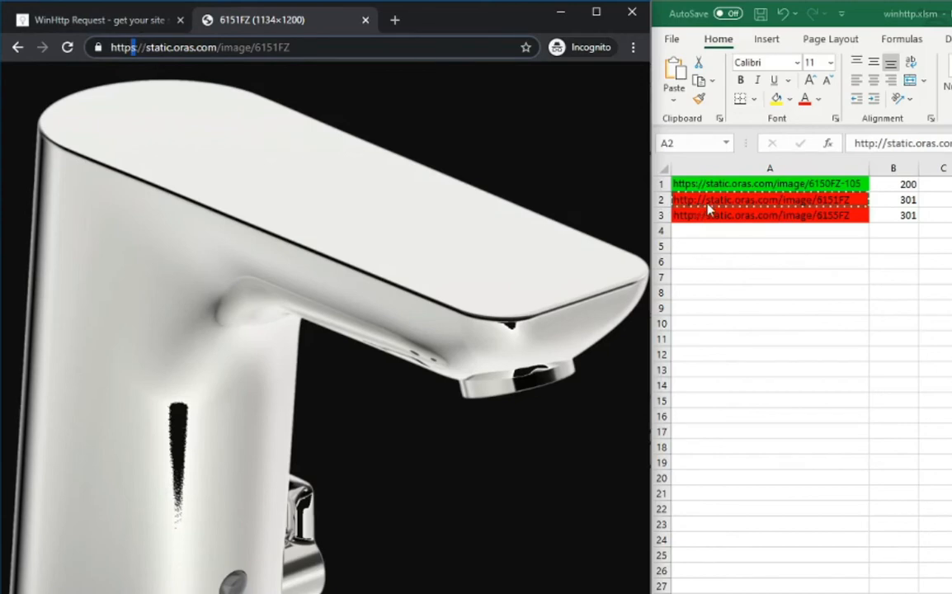
mouse_move(732, 213)
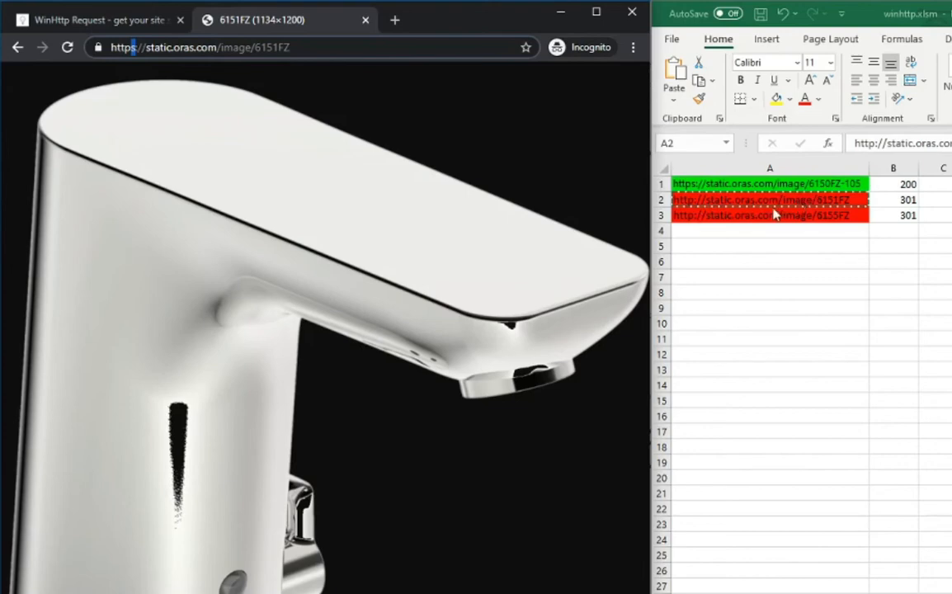
left_click(767, 215)
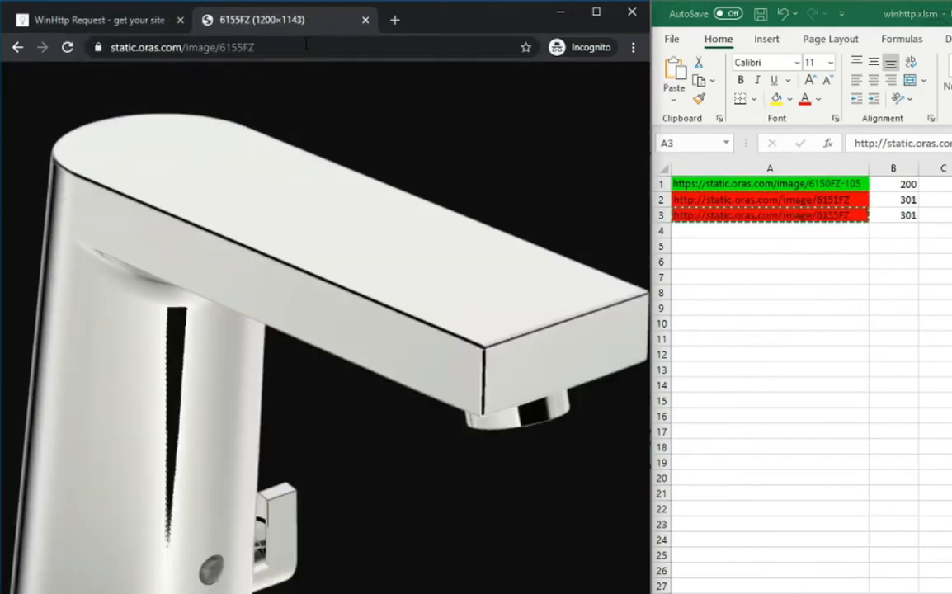
mouse_move(382, 124)
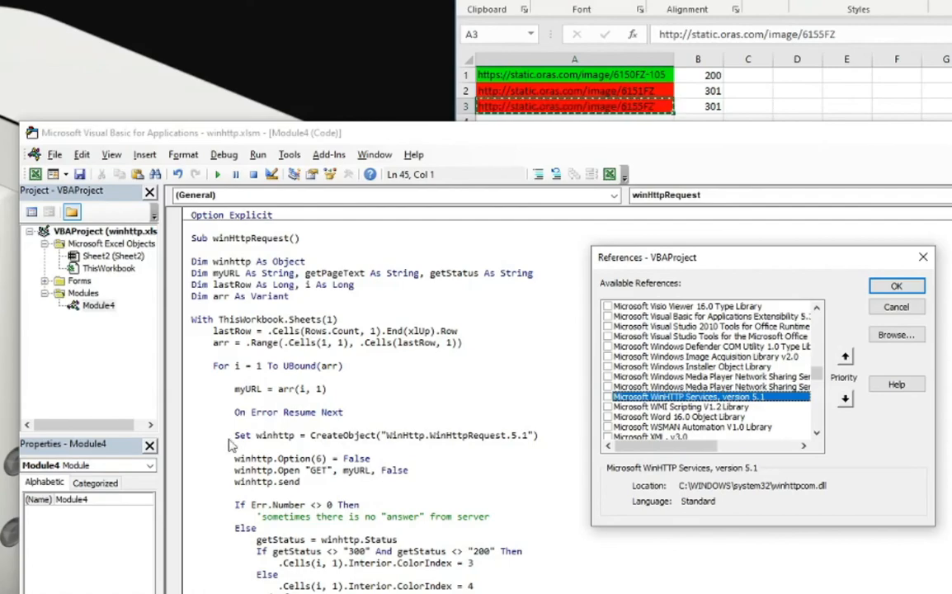
mouse_move(413, 452)
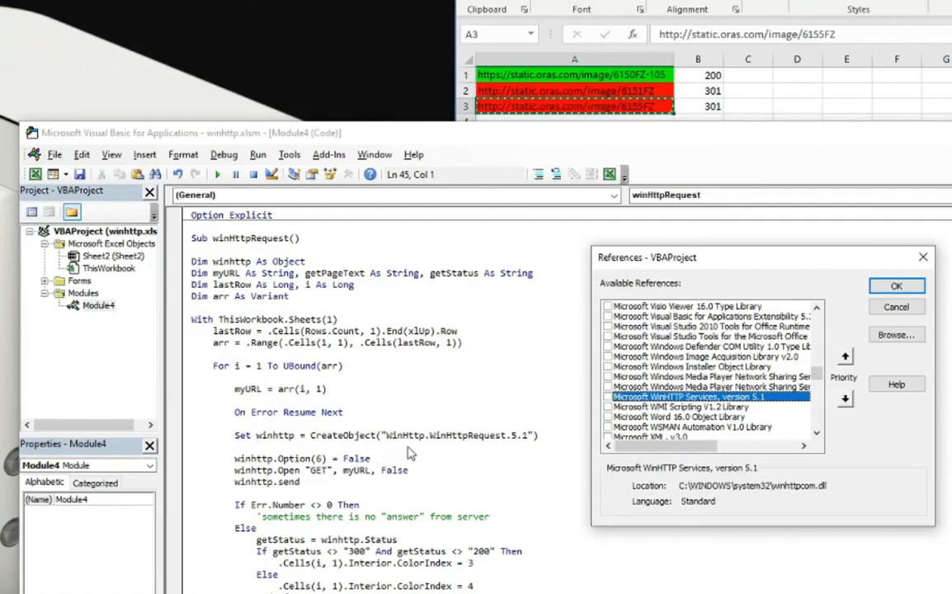
mouse_move(556, 436)
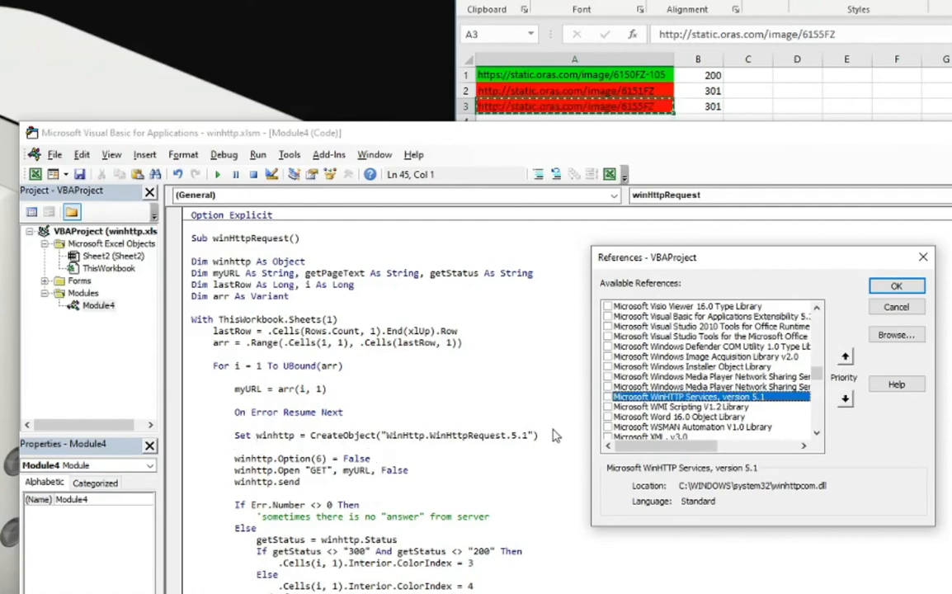
mouse_move(708, 293)
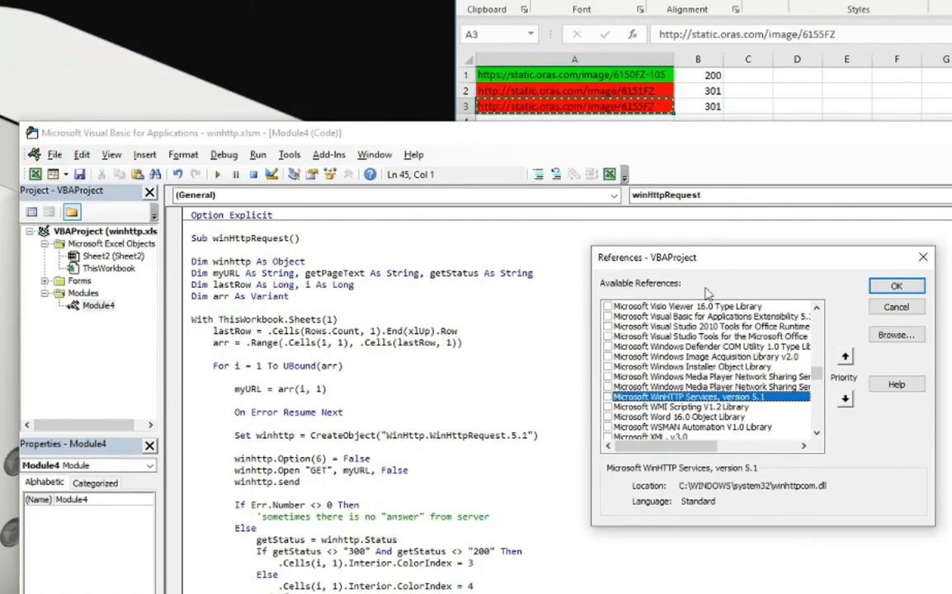
mouse_move(462, 204)
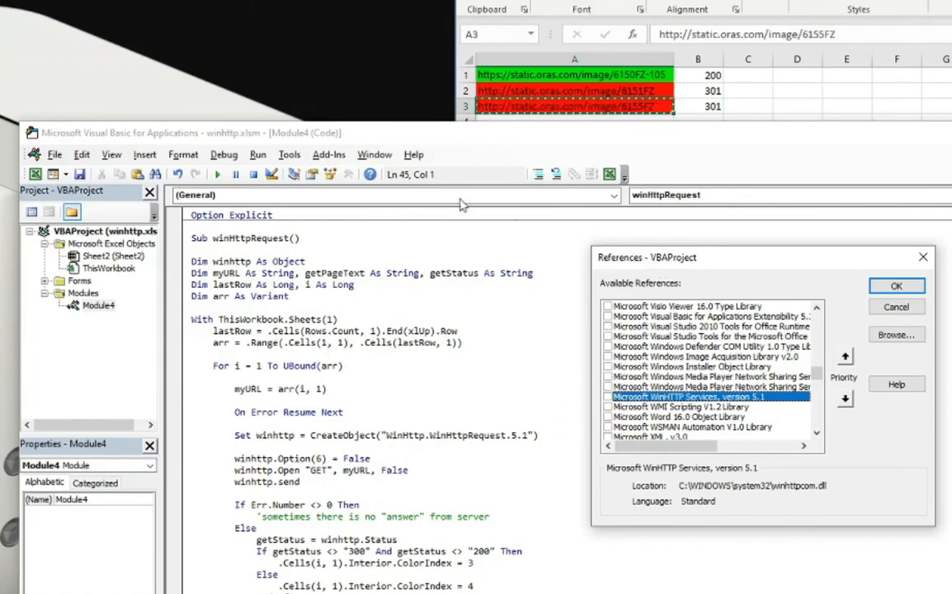
mouse_move(693, 312)
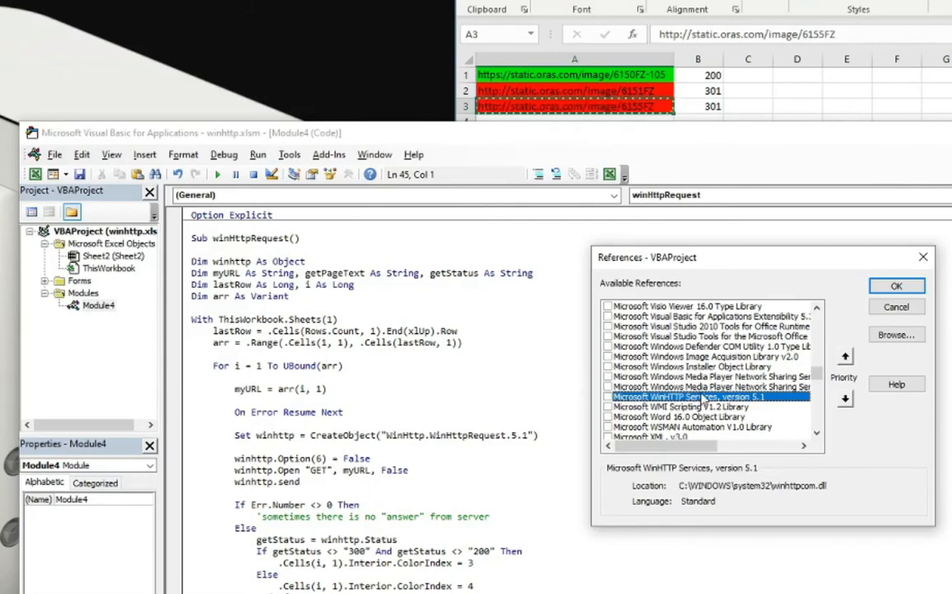
mouse_move(762, 404)
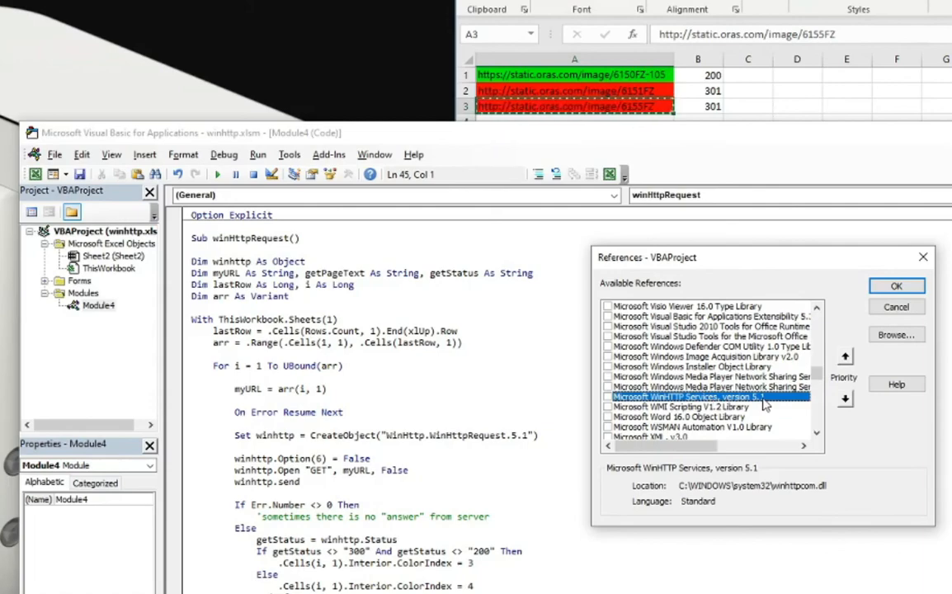
mouse_move(805, 316)
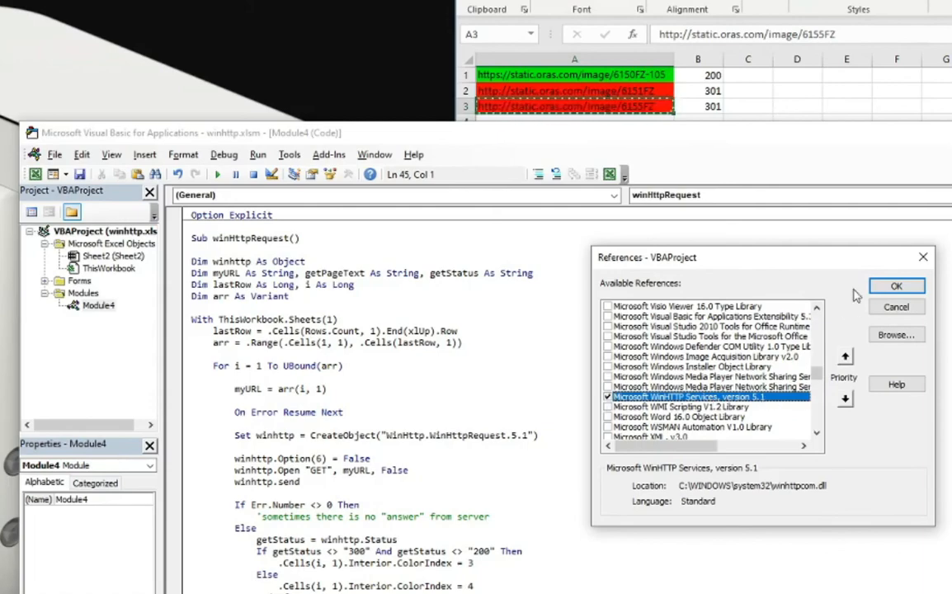
Confirm the references with Microsoft WinHTTP Services 5.1 checked and return to the macro code
left_click(895, 286)
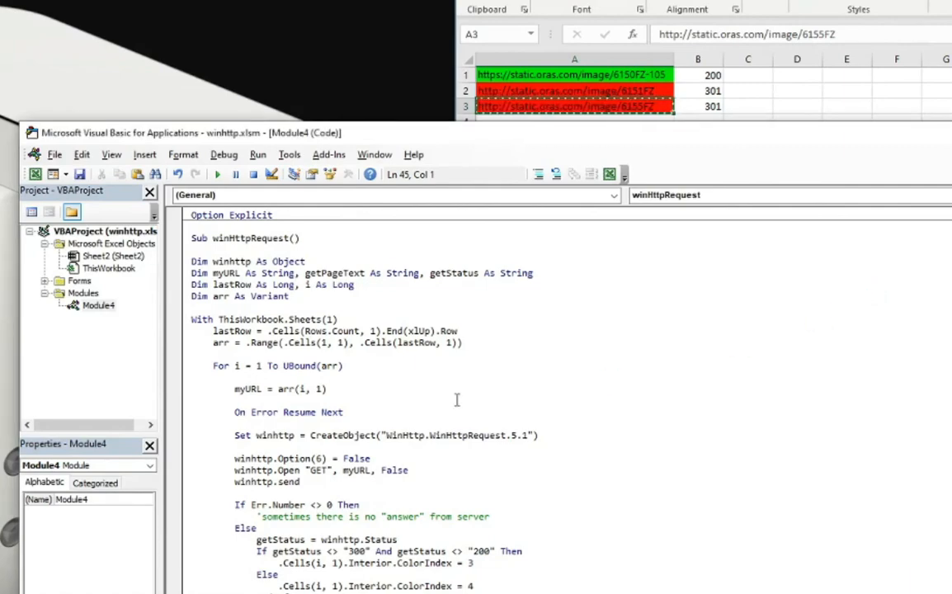